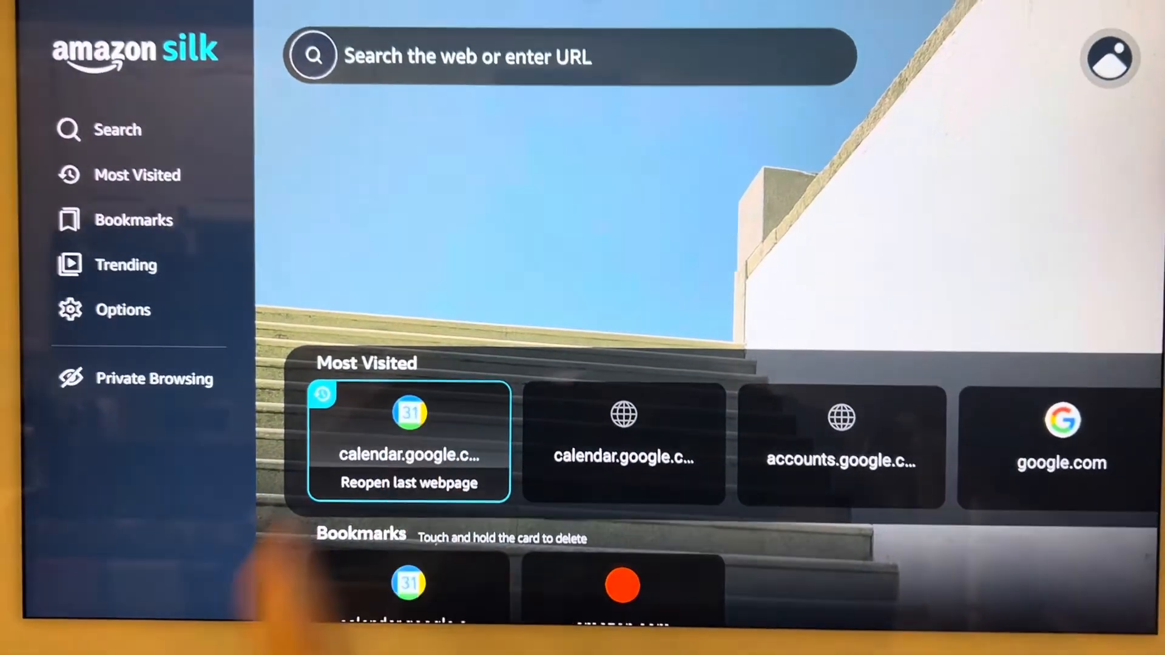
Reopen calendar.google.com from the Most Visited 'Reopen last webpage' card
{"action": "left_click", "coordinate": [409, 440]}
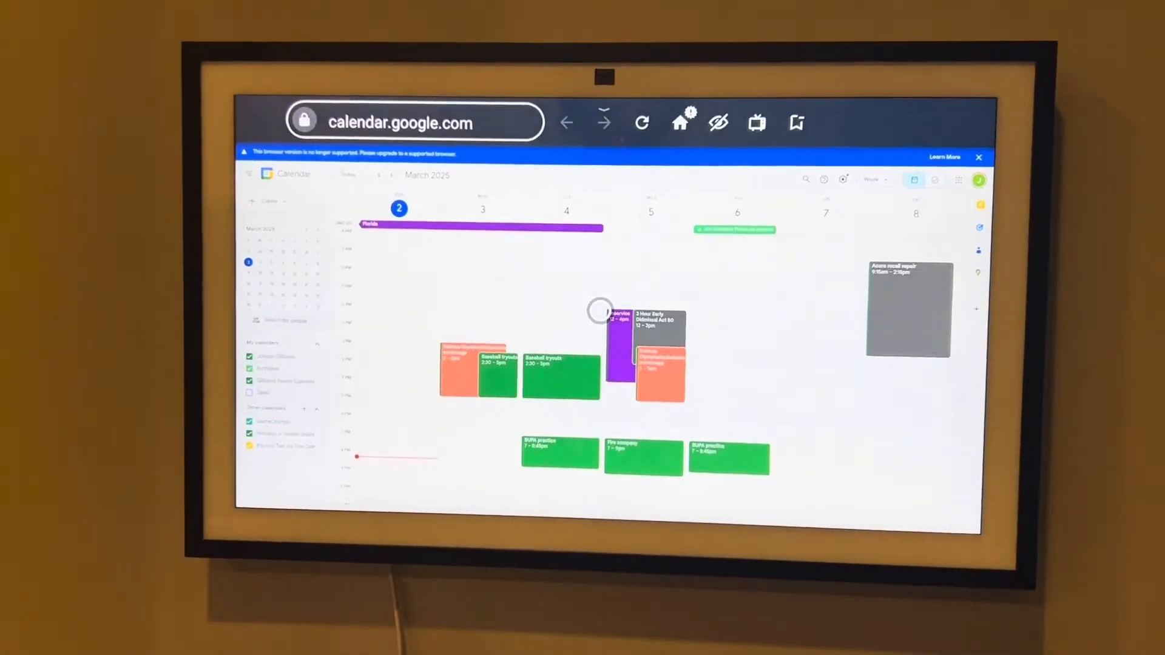